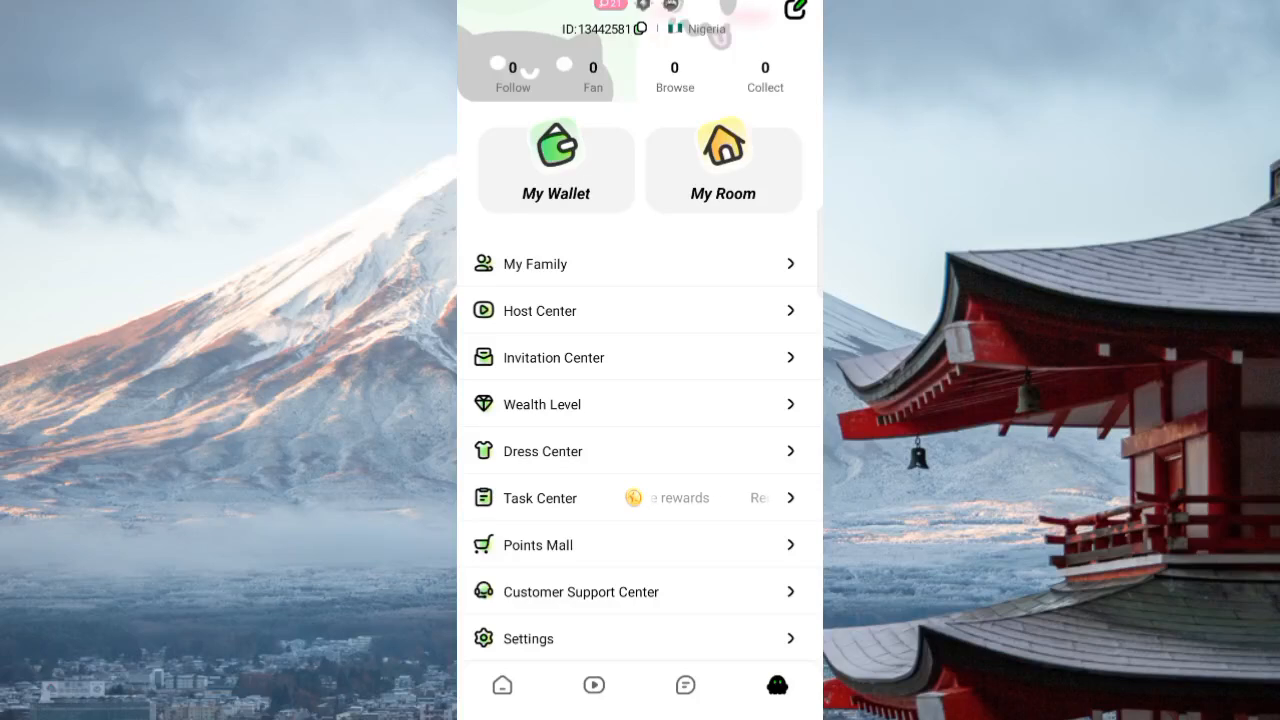
Browse the home feed of live rooms, then return to the agency's profile page
scroll("down", 3)
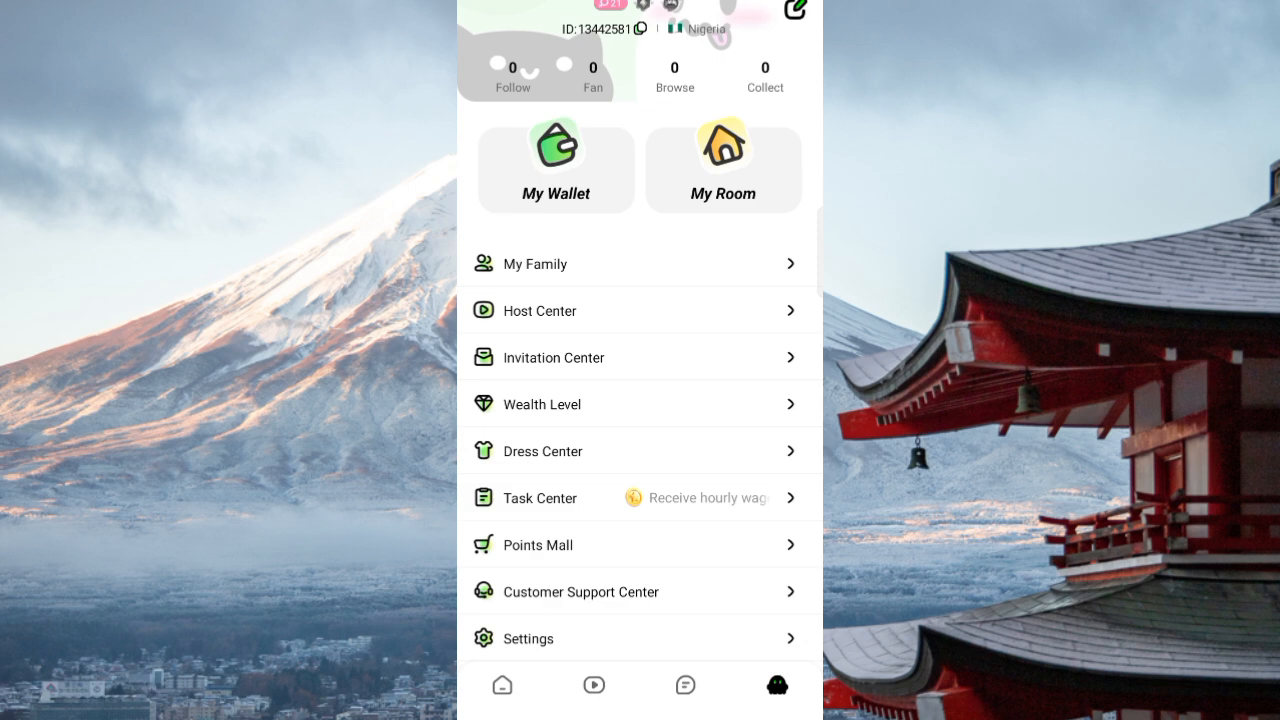
scroll("down", 3)
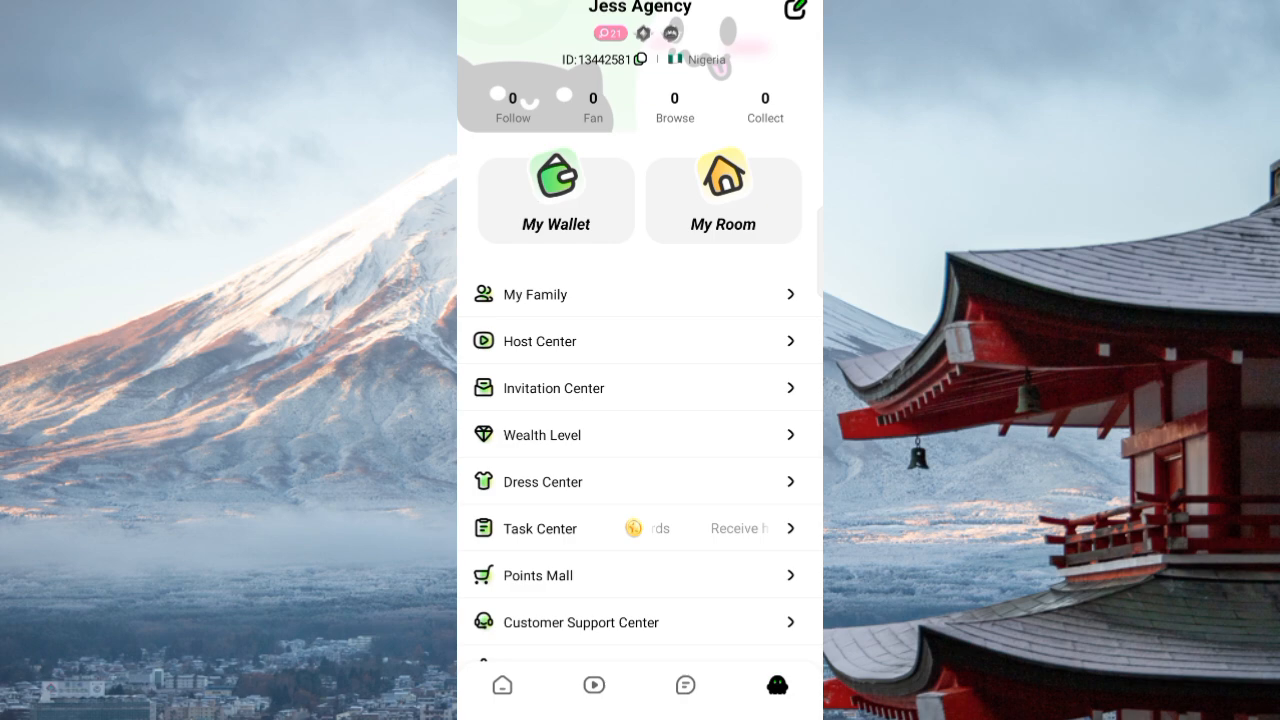
scroll("down", 3)
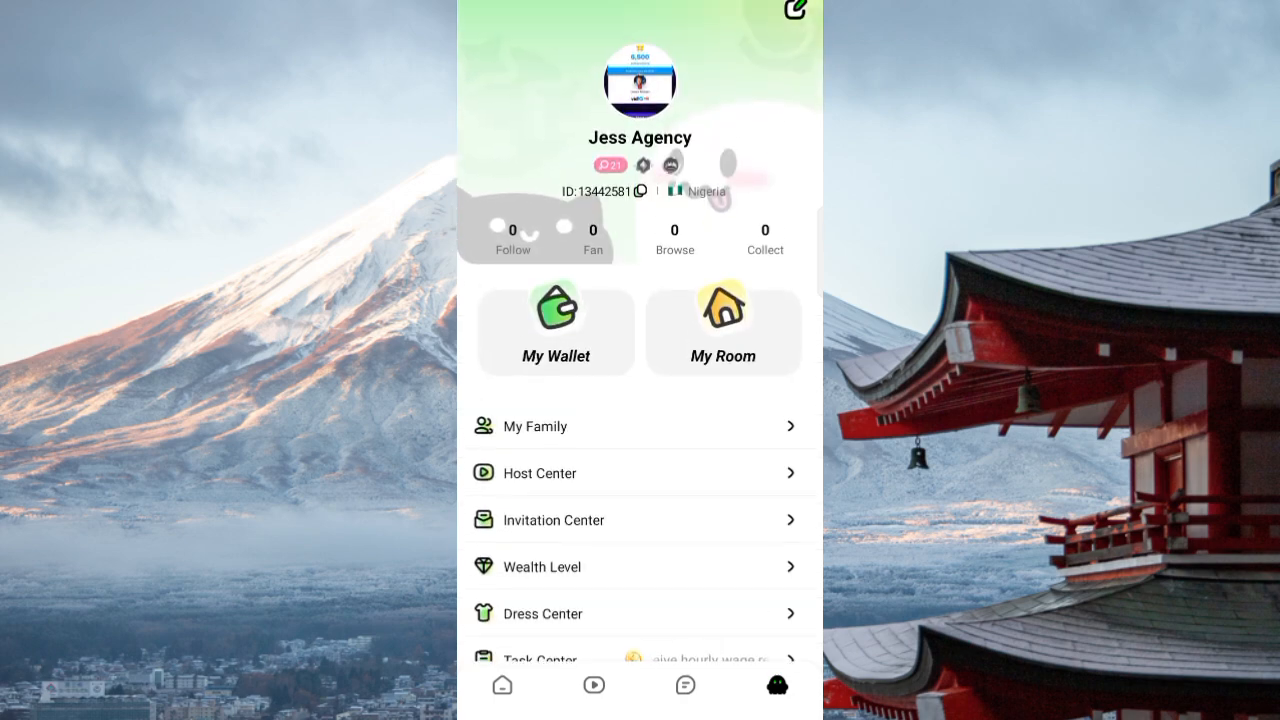
left_click(502, 685)
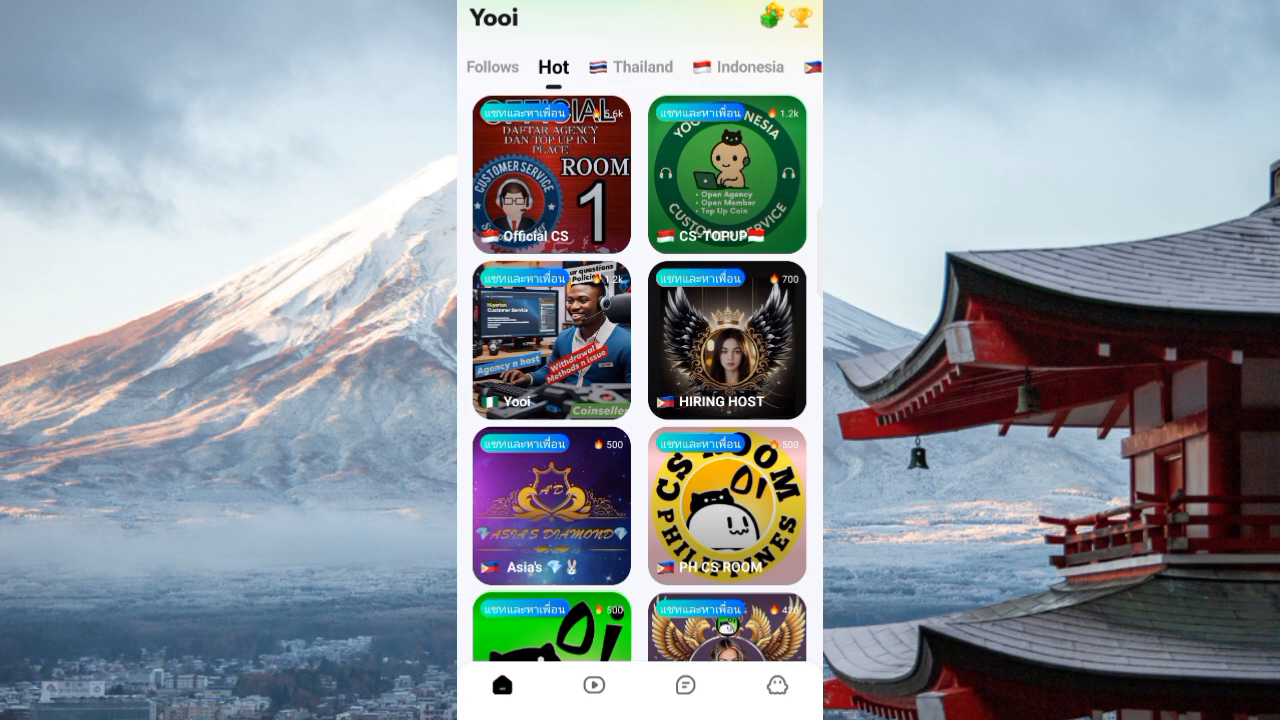
left_click(777, 685)
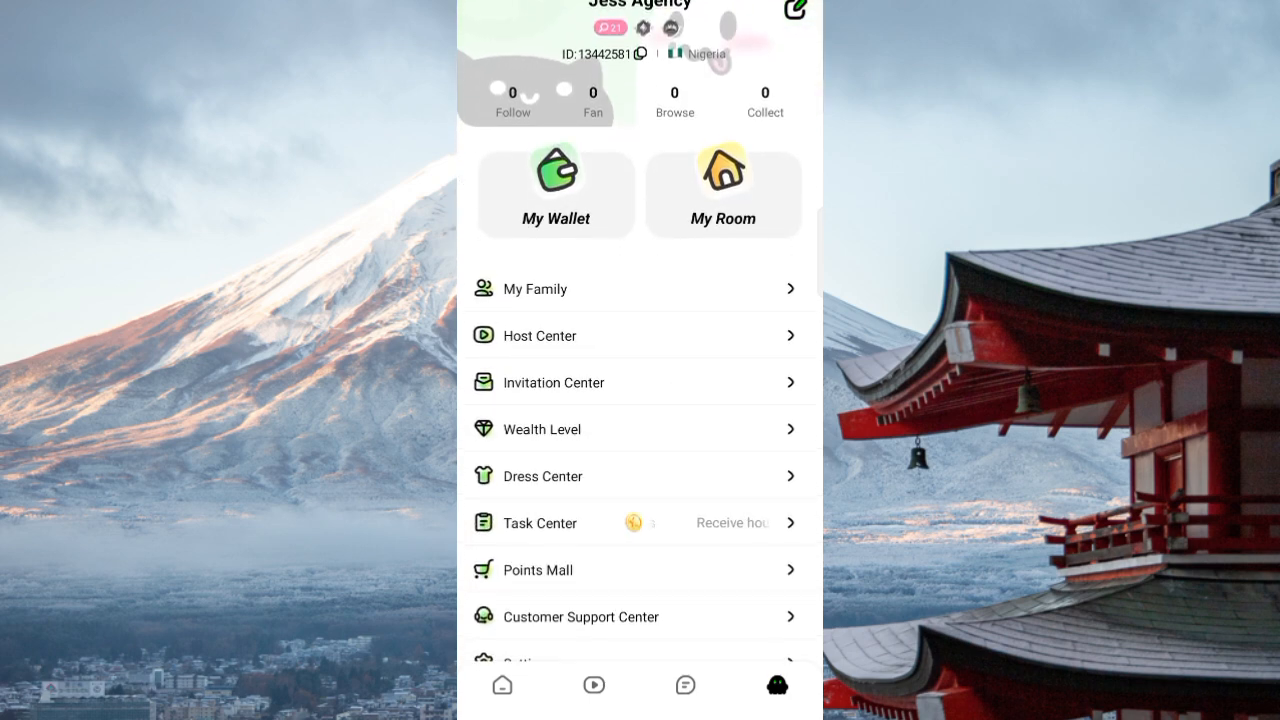
In Host Center, read the valid and invalid duration rules, then close them
scroll("up", 3)
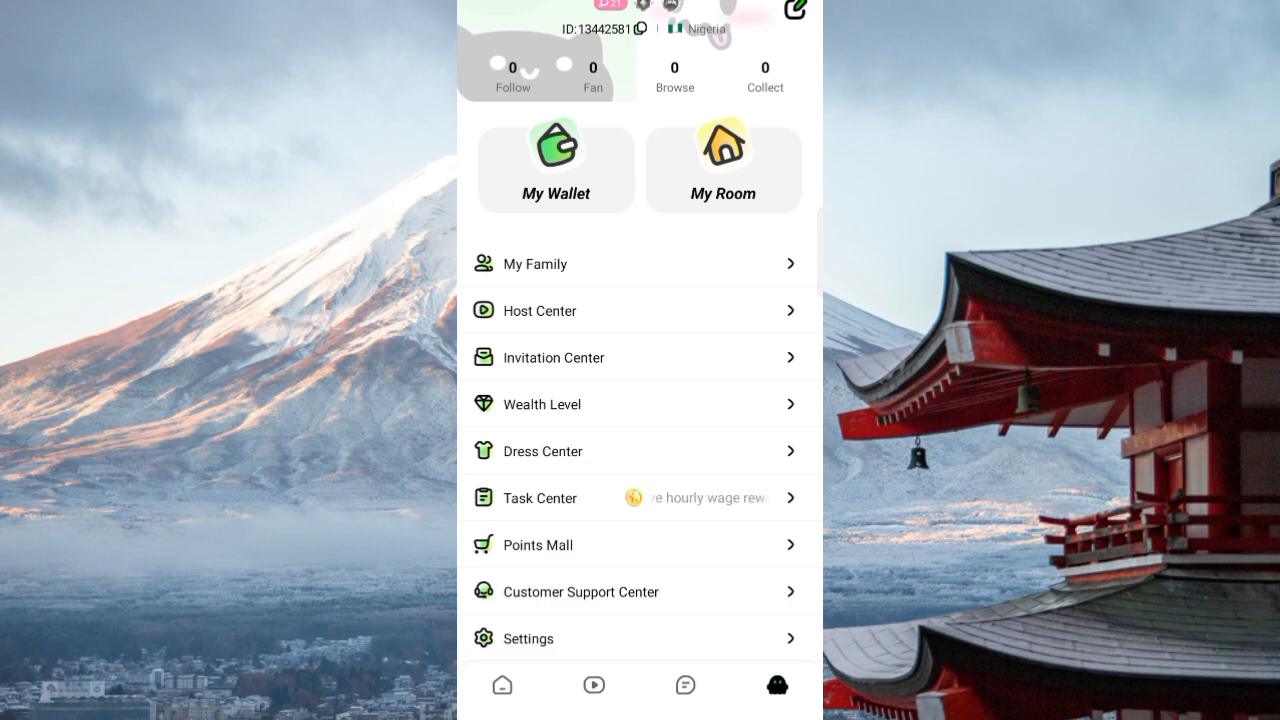
scroll("down", 3)
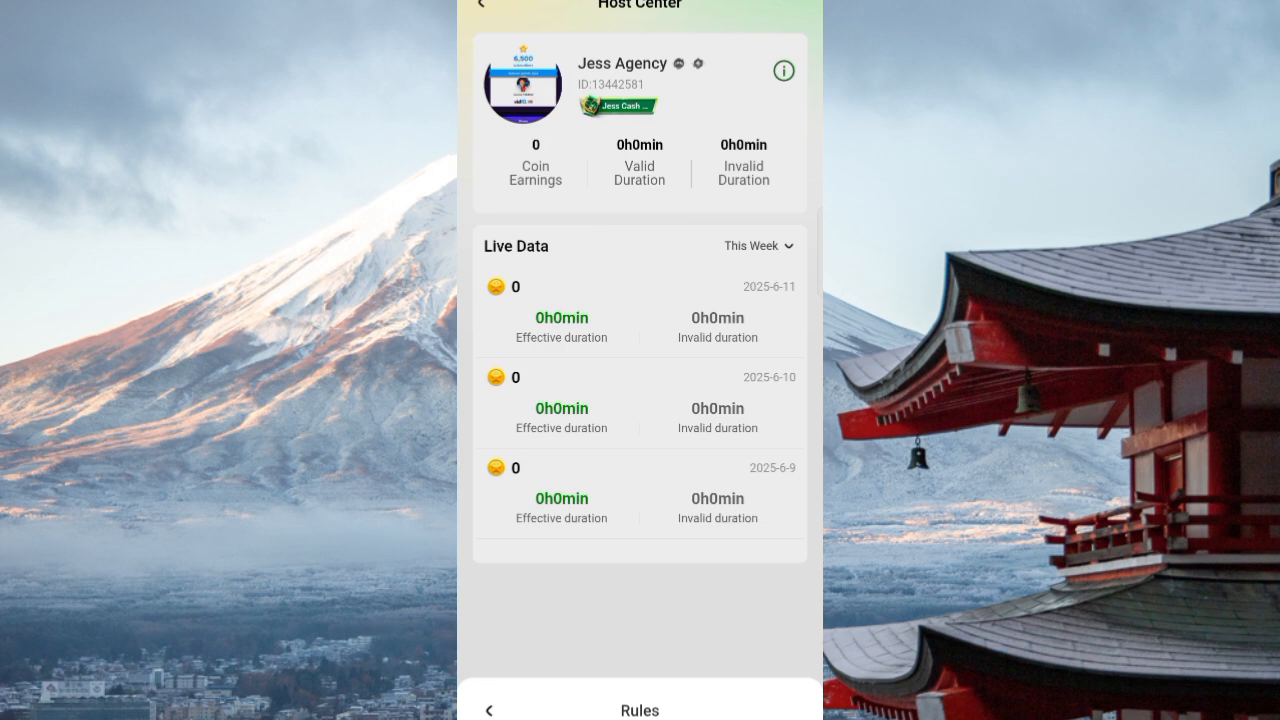
left_click(639, 710)
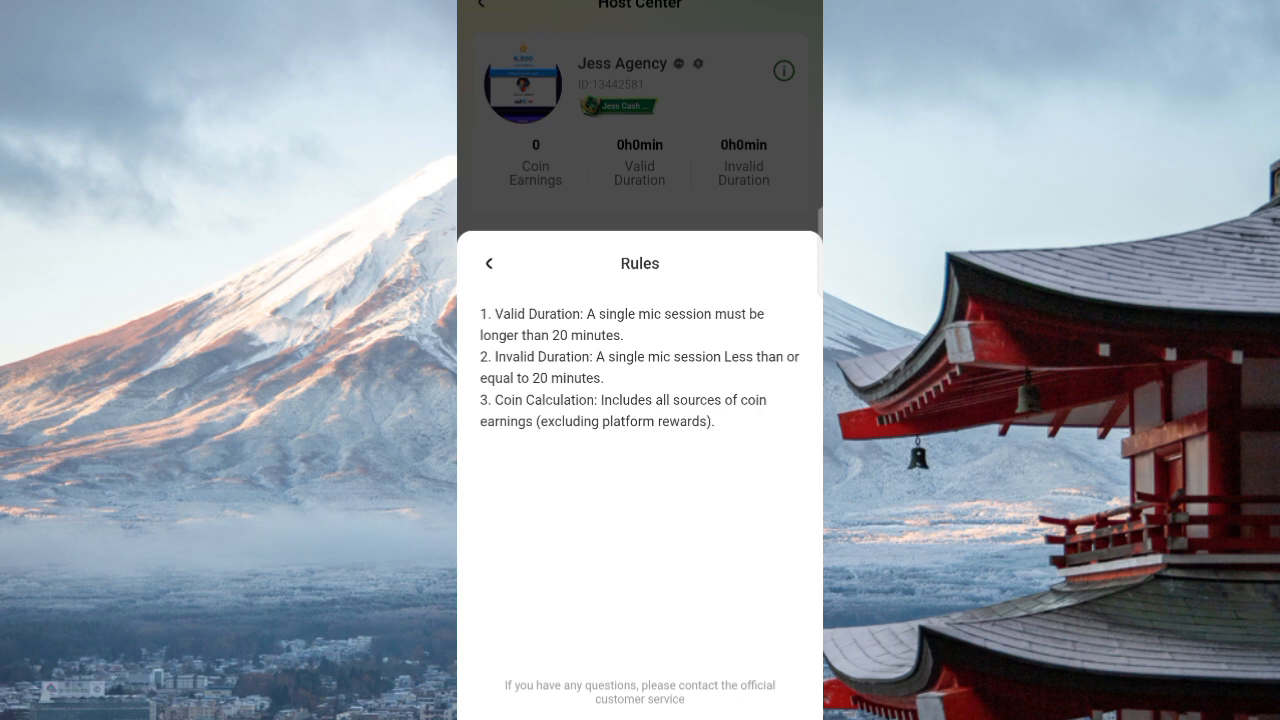
left_click(489, 263)
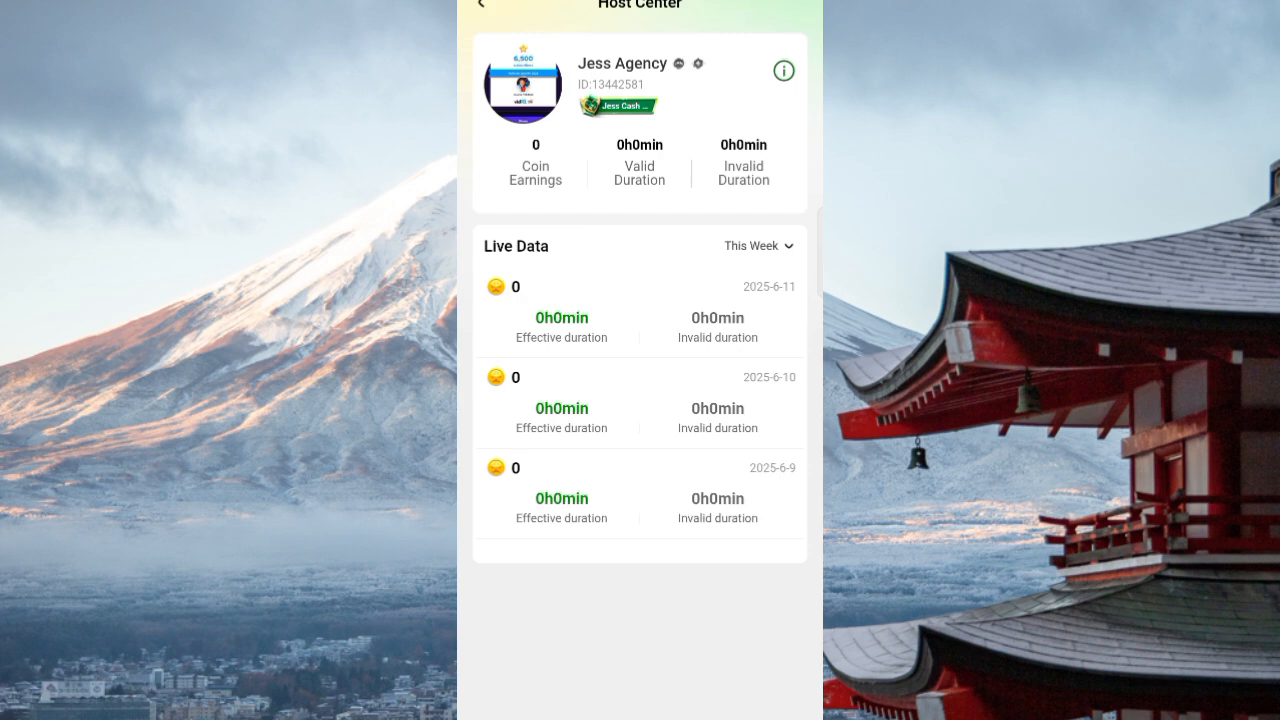
Open the Jess Cash Squad family page and scroll through it
left_click(480, 5)
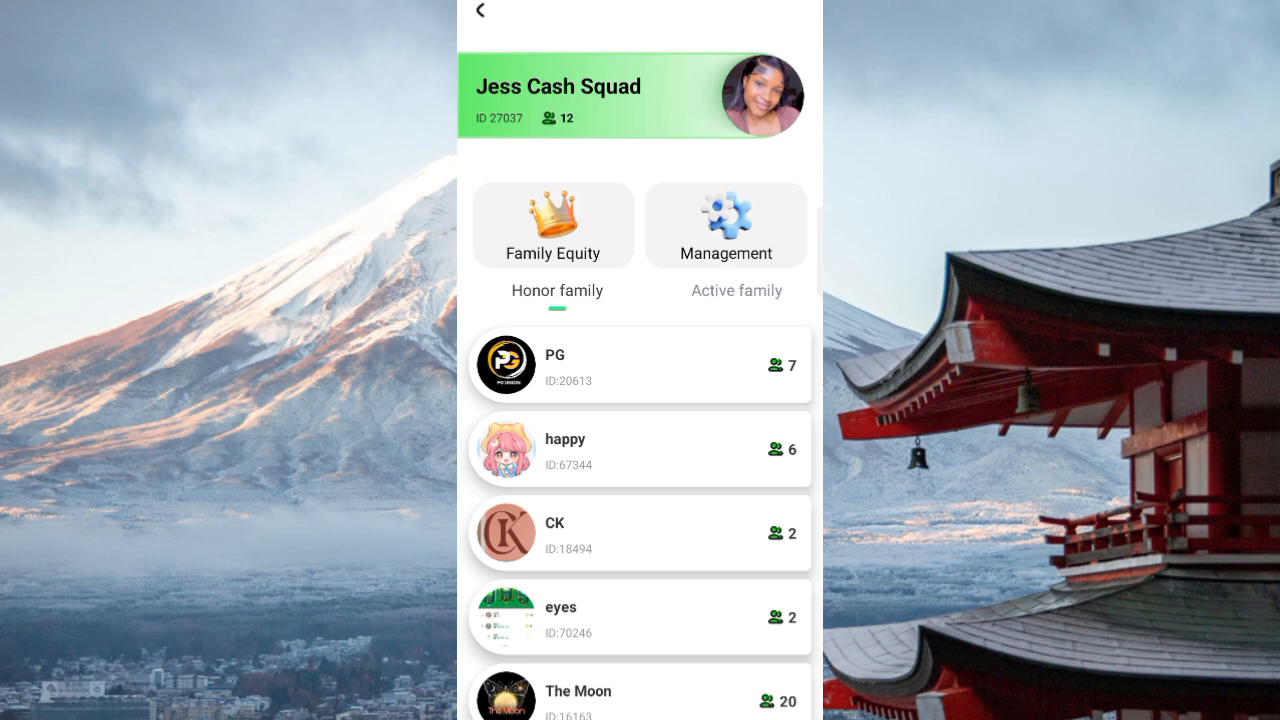
scroll("up", 3)
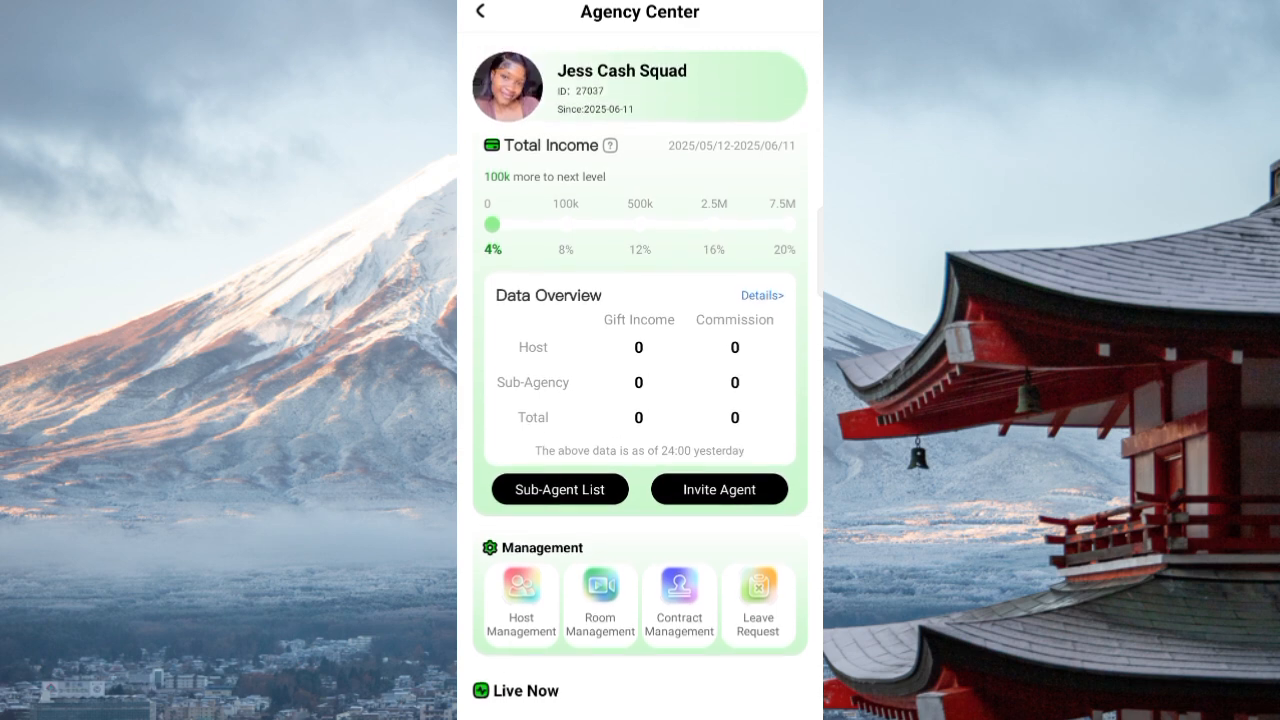
left_click(718, 489)
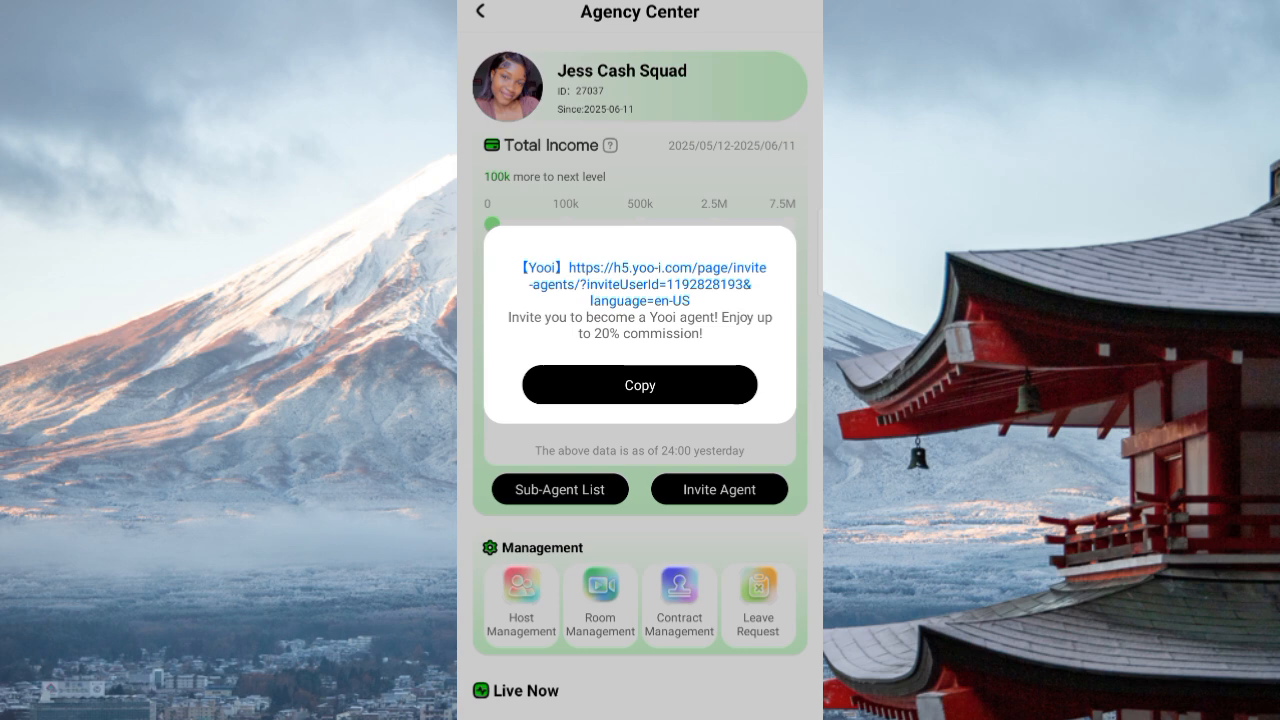
left_click(639, 384)
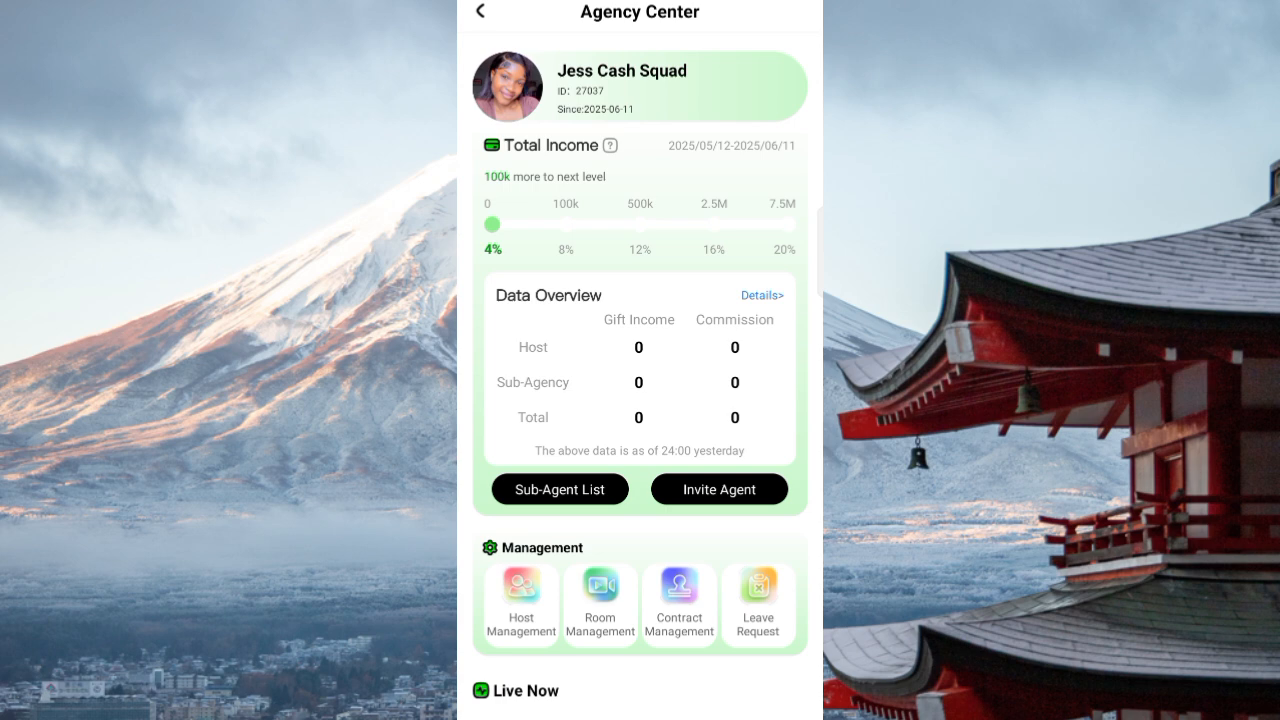
left_click(679, 604)
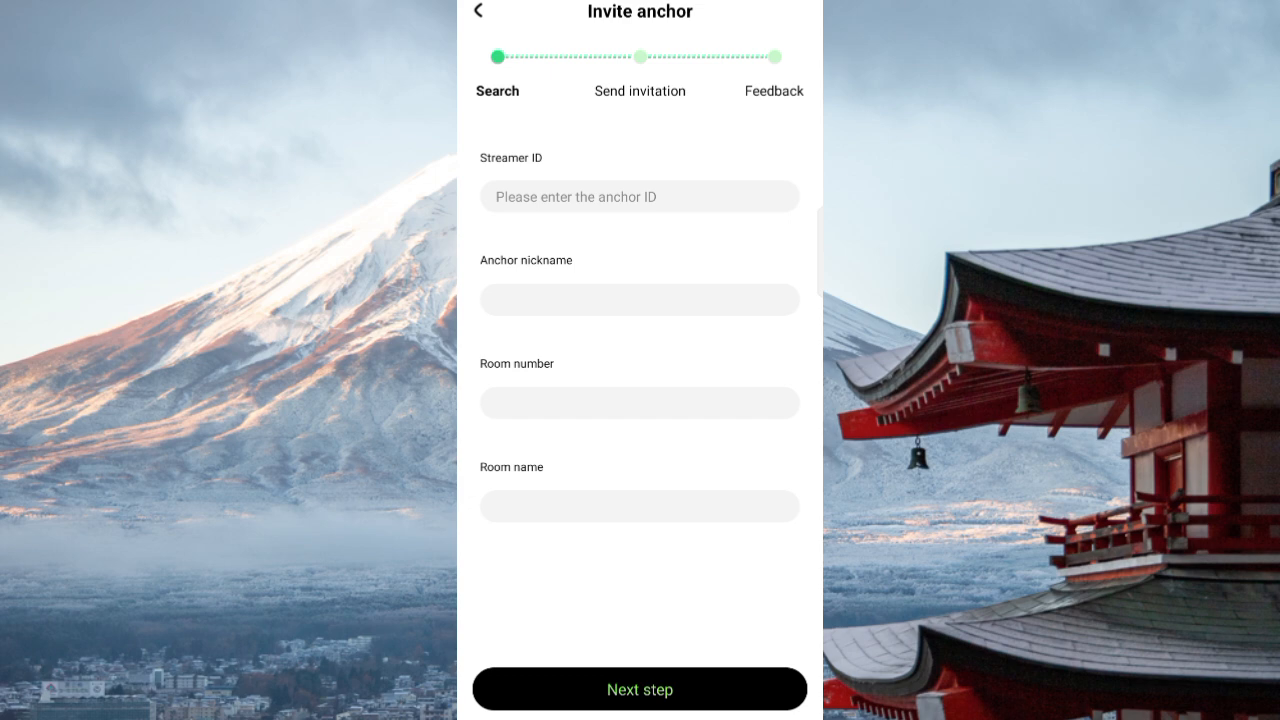
Enter the streamer's ID to fetch their details and advance to the invitation script
left_click(639, 196)
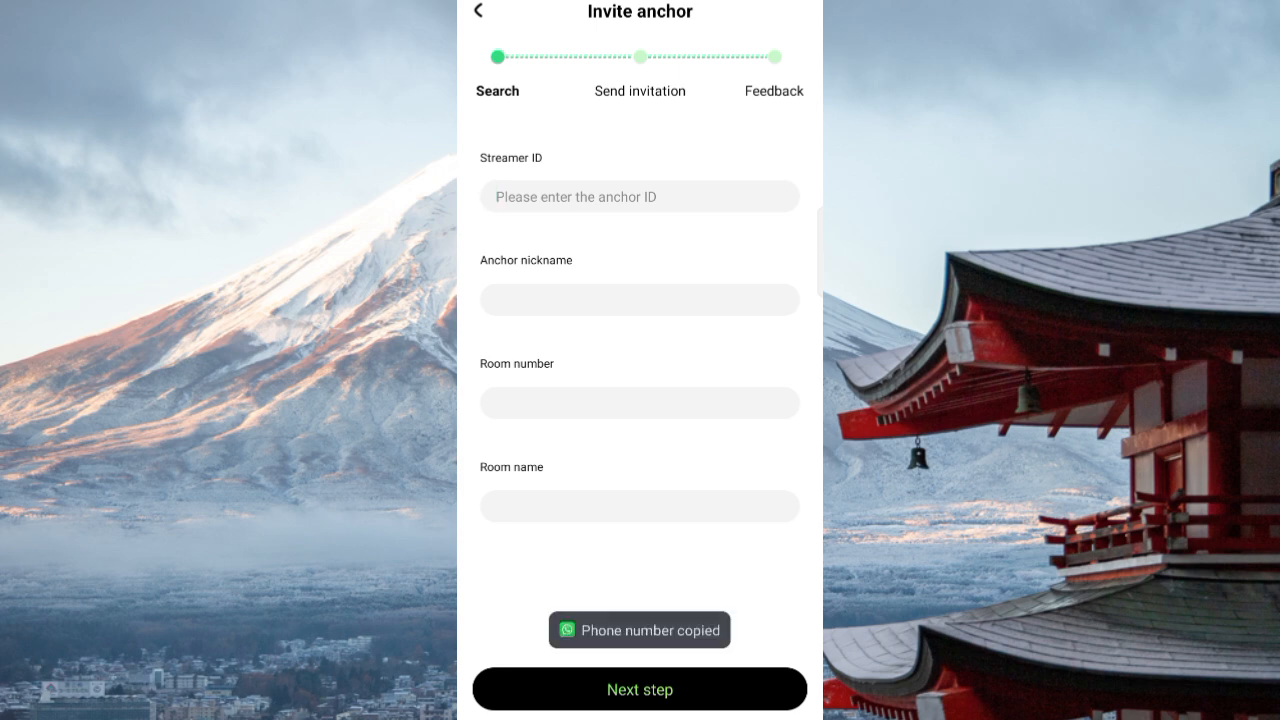
left_click(639, 196)
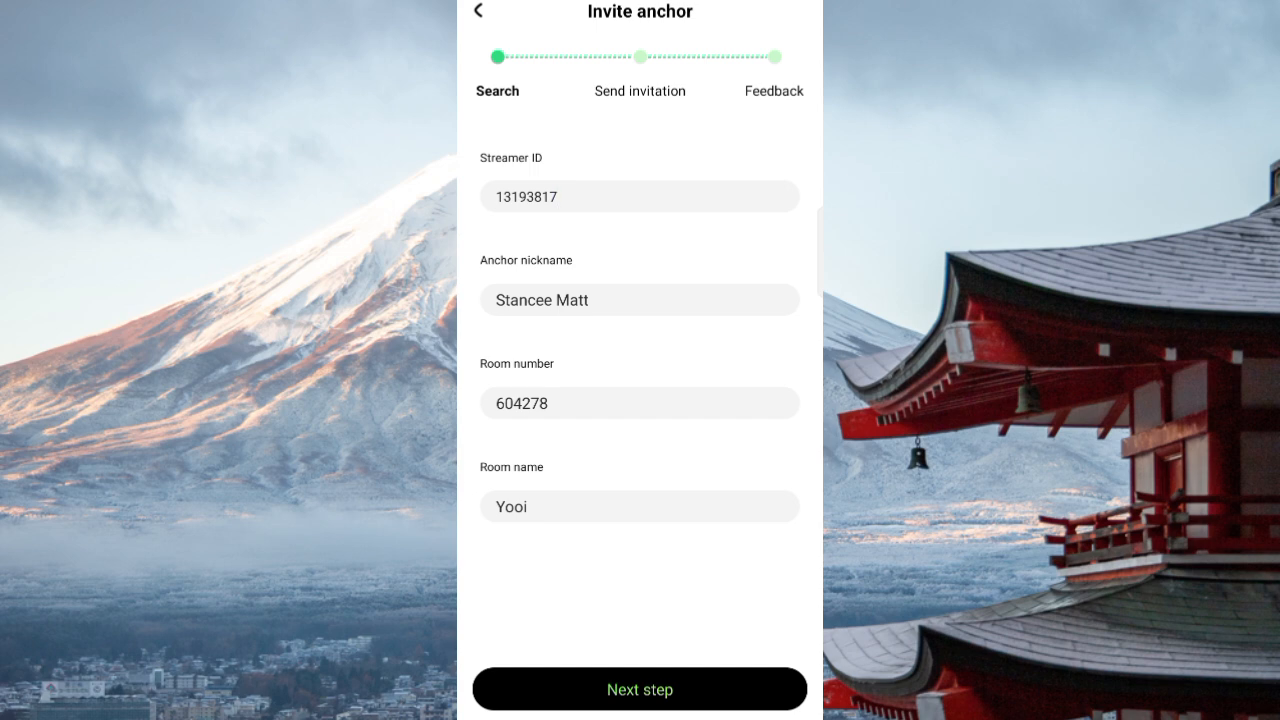
left_click(639, 688)
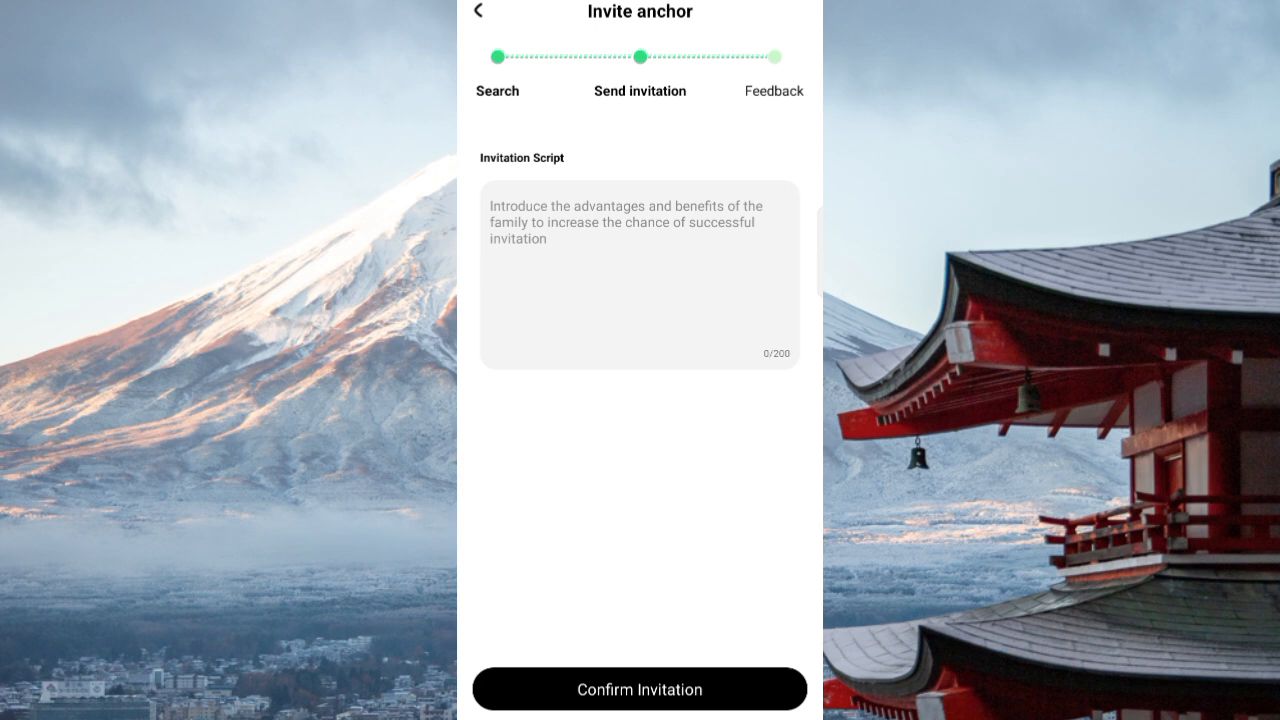
left_click(639, 275)
type("Click me to GET Your Host task 🎉")
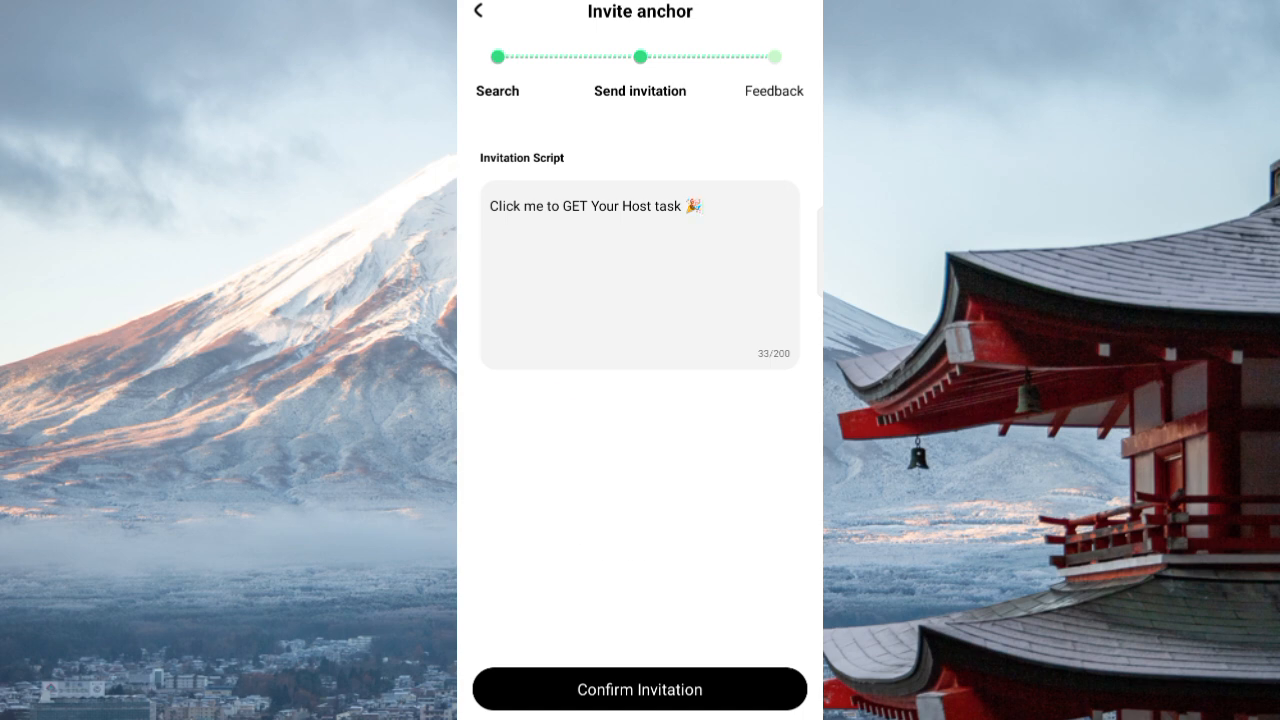
left_click(639, 689)
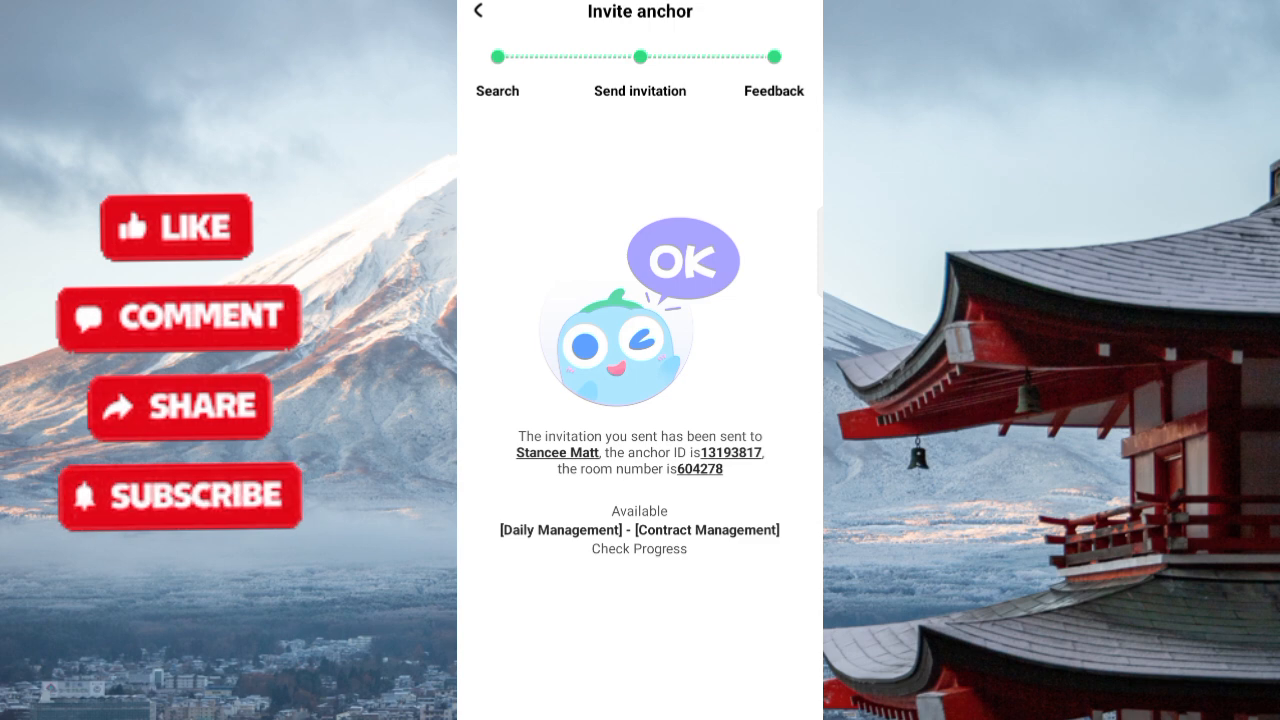
Open Contract Management from the confirmation screen, showing an empty application list
left_click(638, 548)
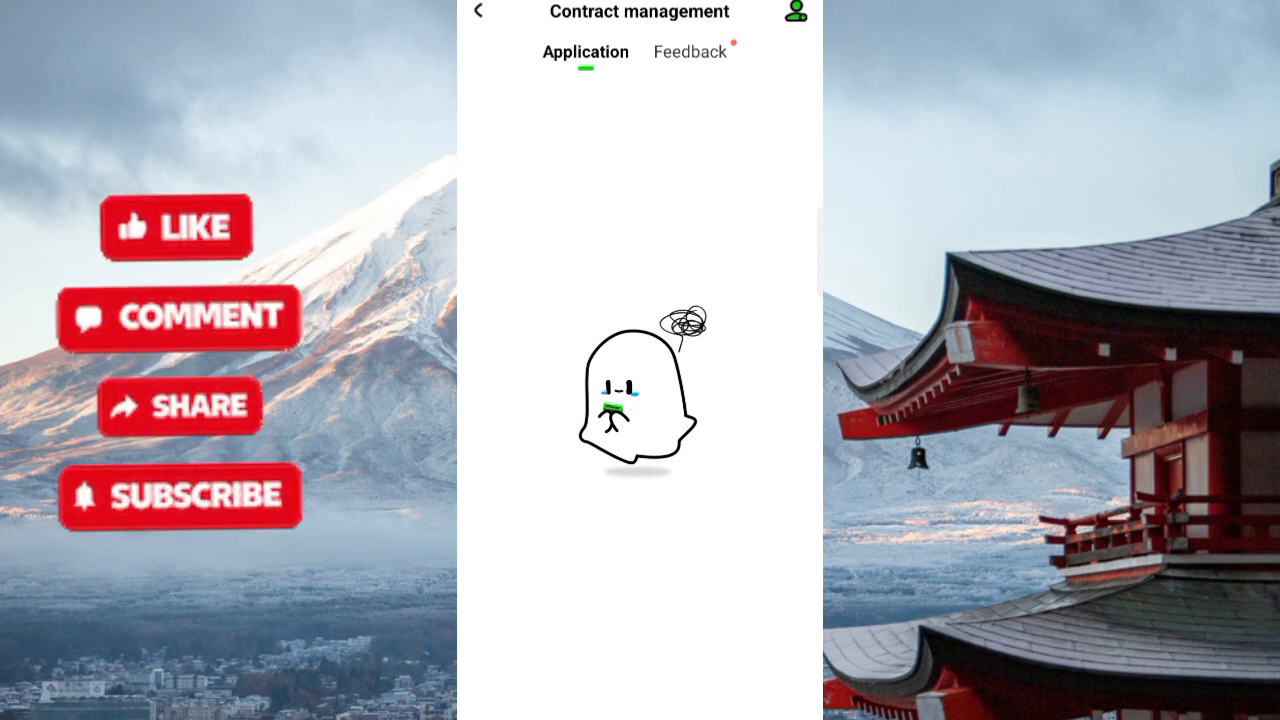